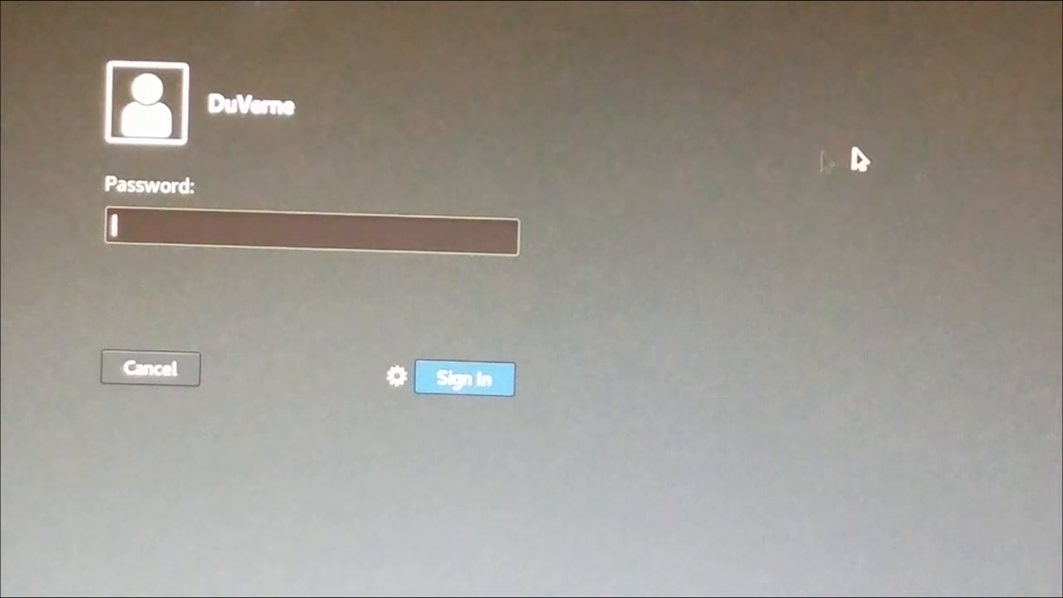
mouse_move(400, 395)
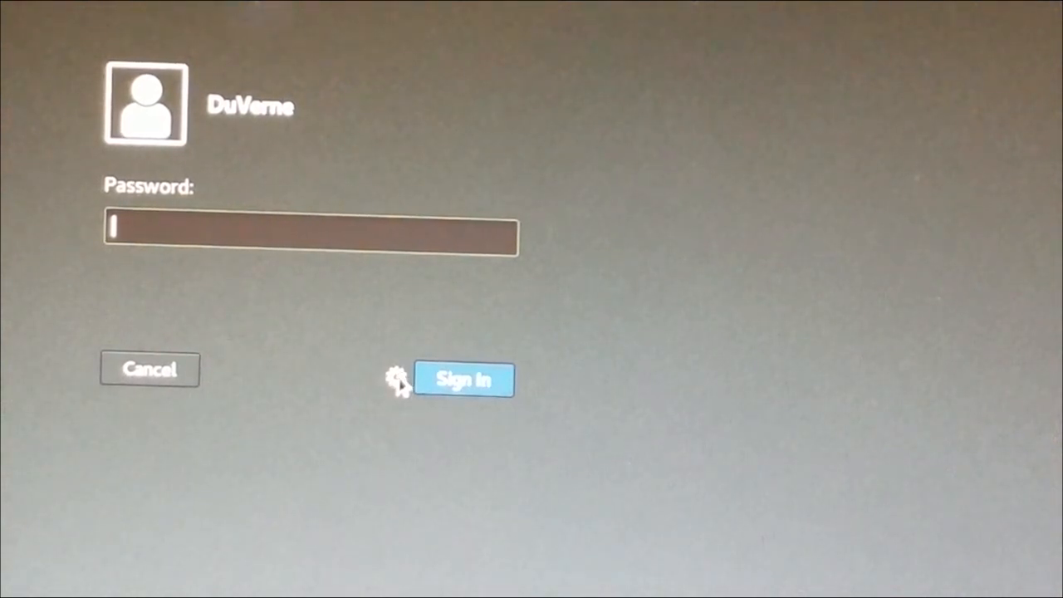
Enter the DuVerne account's password in the login field, shown as masked characters
left_click(395, 378)
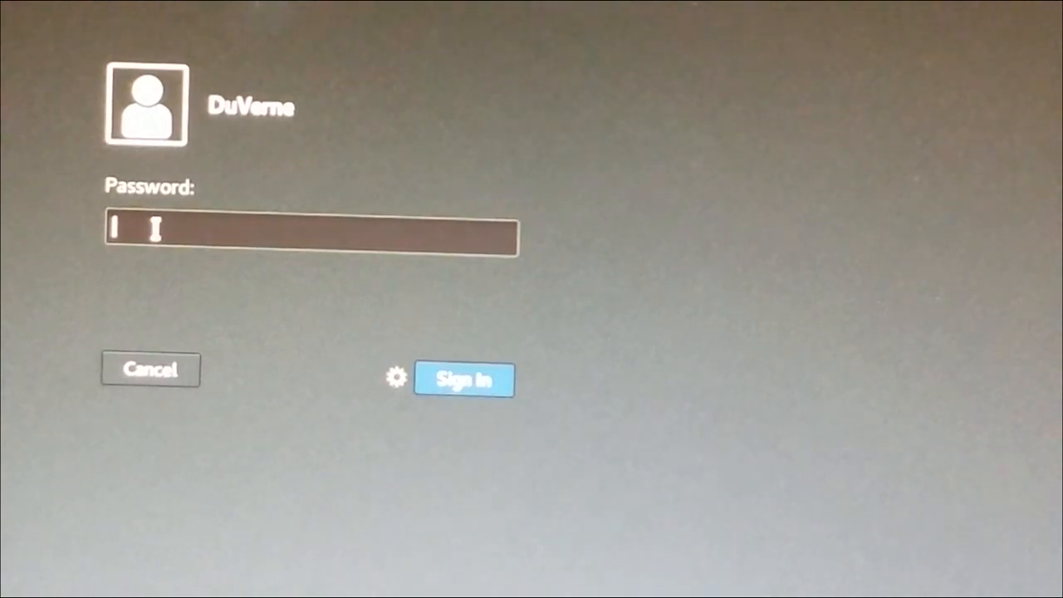
type("***")
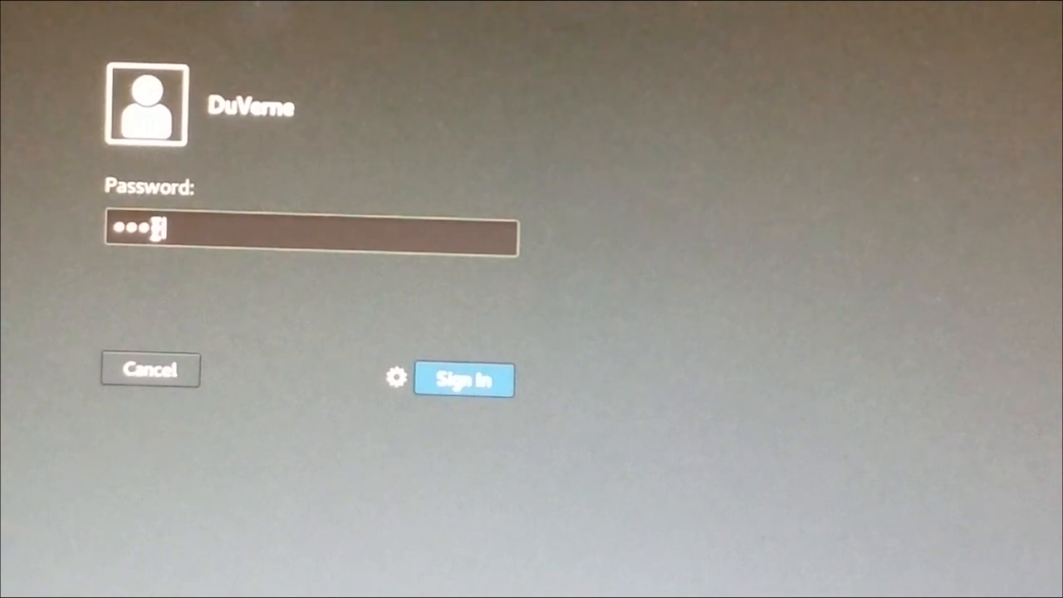
type("password")
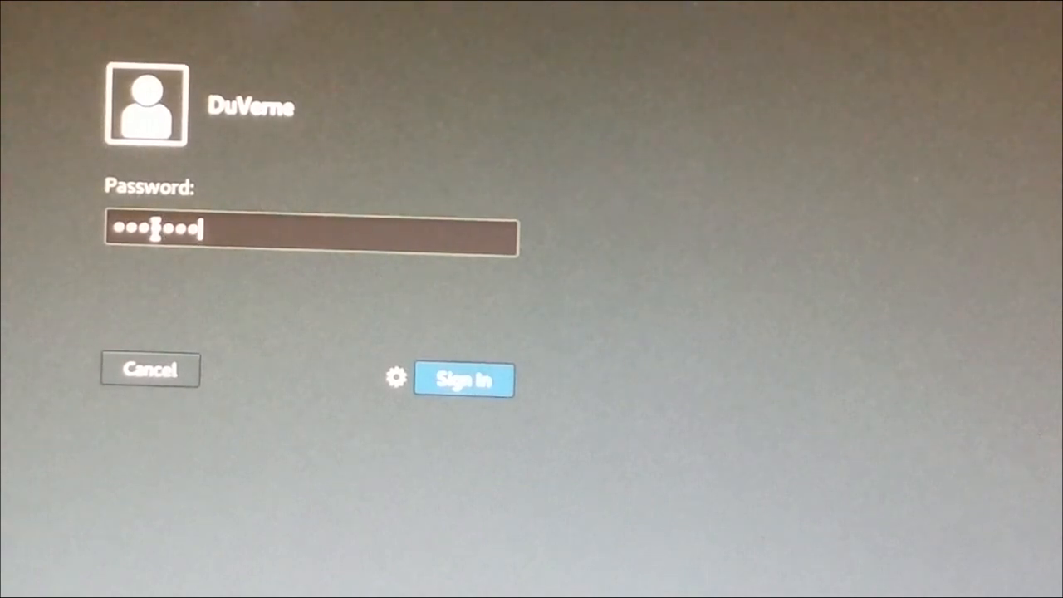